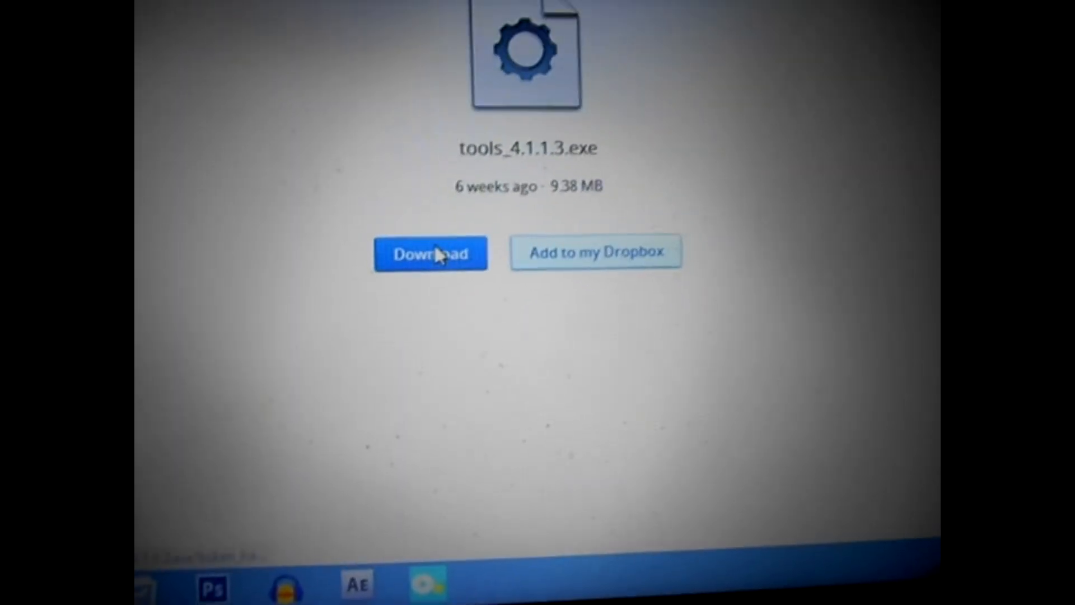
Download tools_4.1.1.3.exe (9.38 MB) from the share page and confirm Save in the Windows dialog.
click(431, 253)
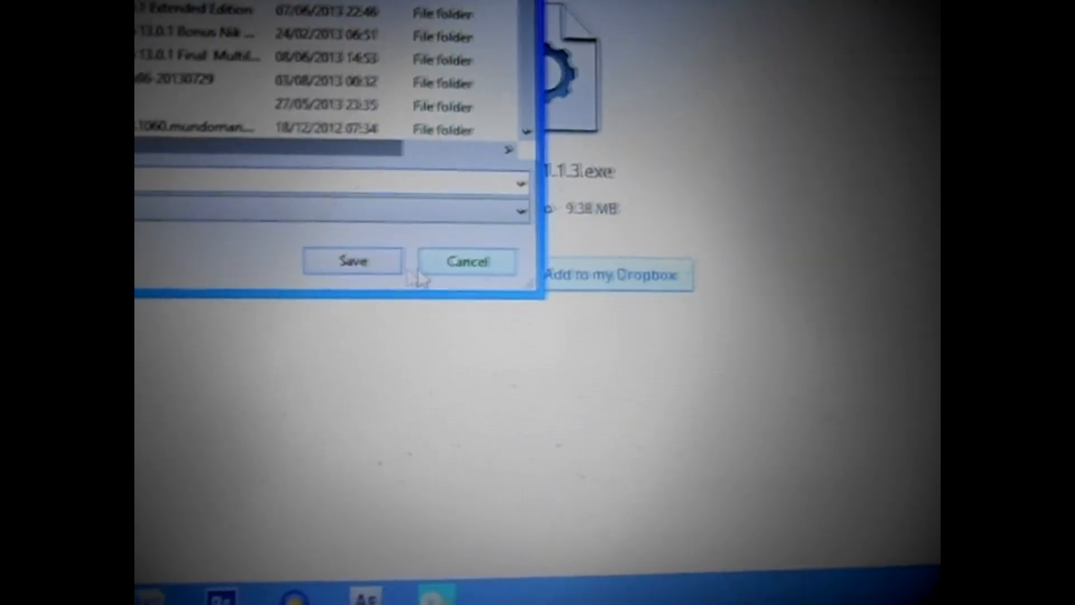
click(466, 262)
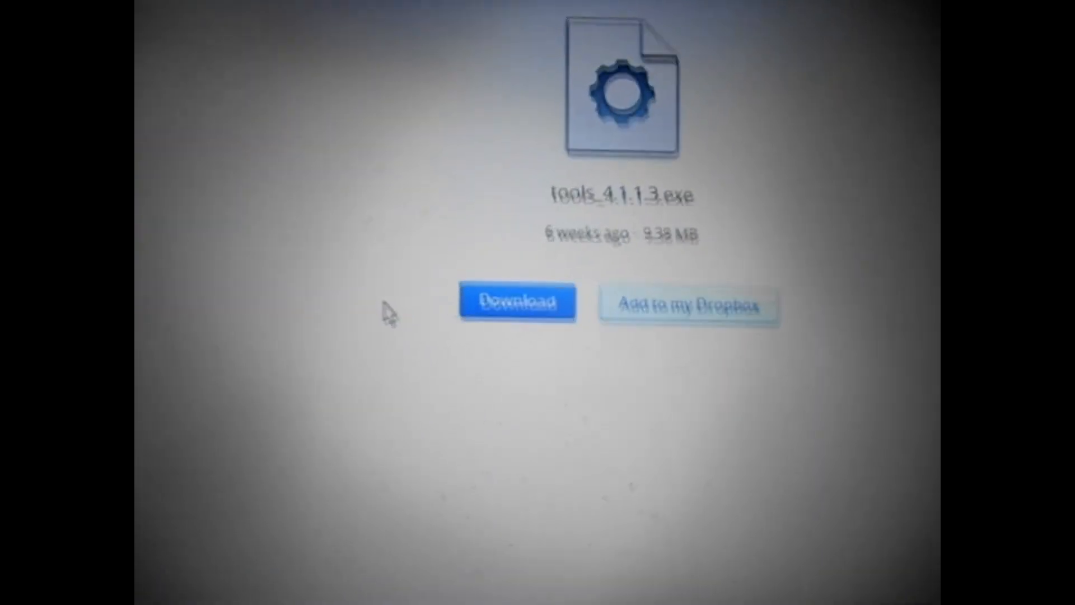